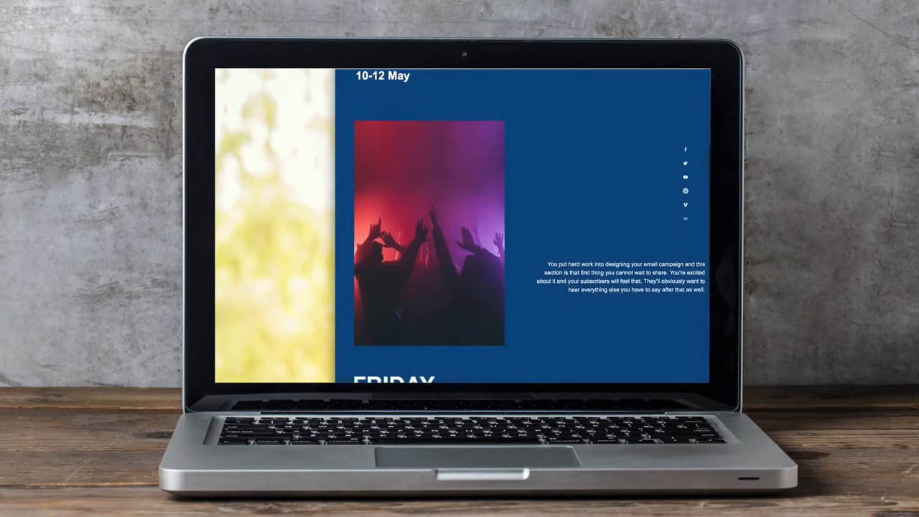
Create a new landing page named 'DIY With BME' and continue to its setup checklist.
{"action": "scroll", "scroll_direction": "down", "scroll_amount": 3}
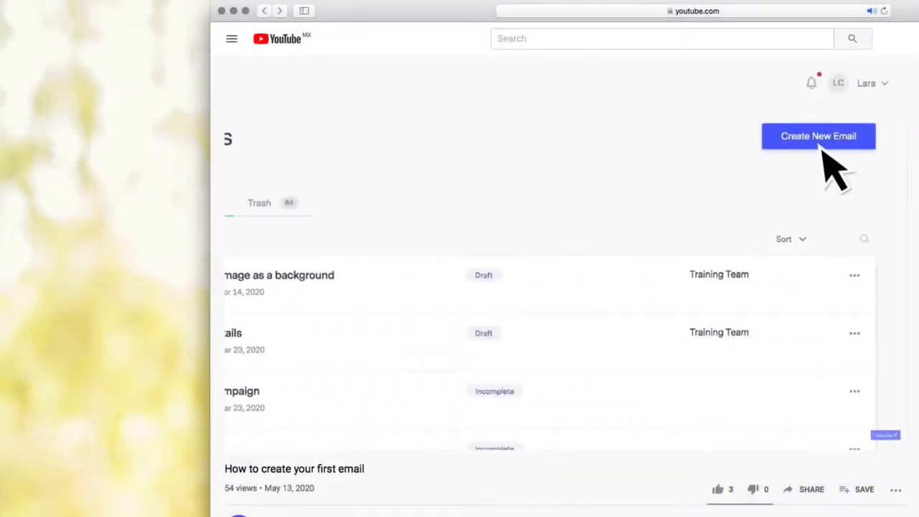
{"action": "scroll", "scroll_direction": "down", "scroll_amount": 3}
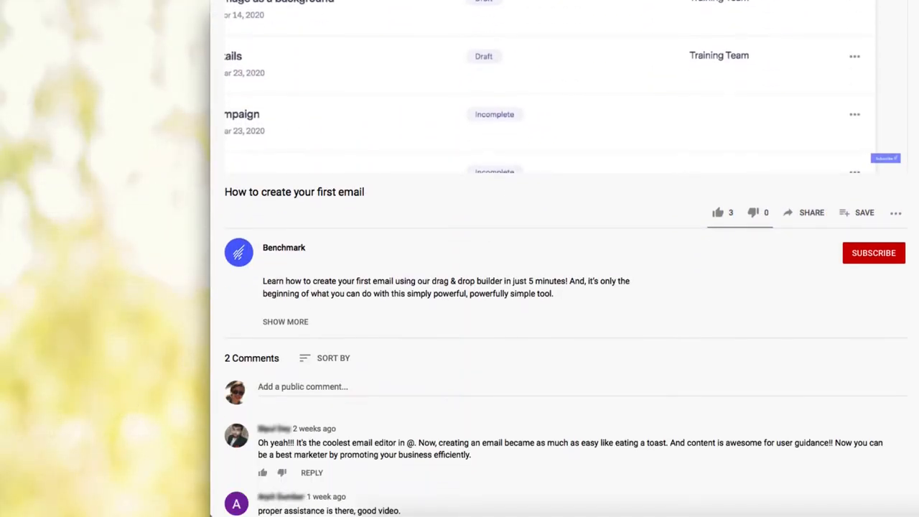
{"action": "left_click", "coordinate": [874, 253]}
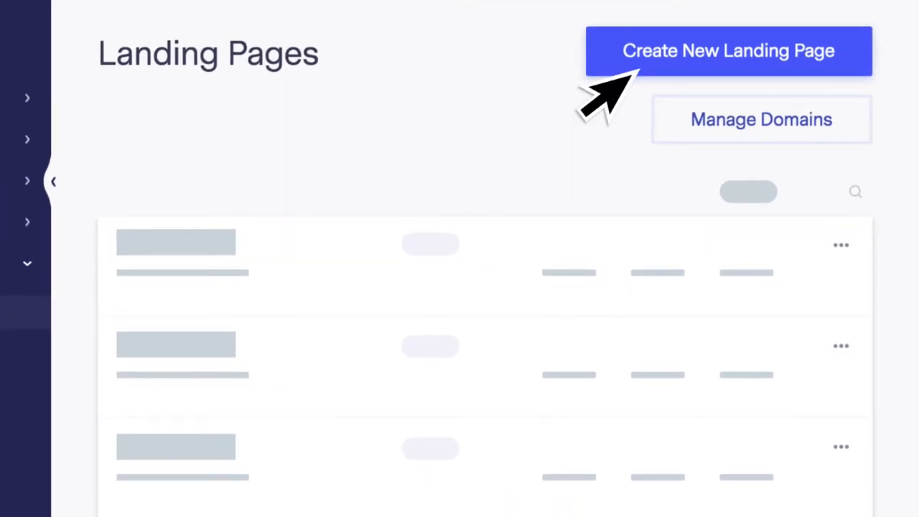
{"action": "left_click", "coordinate": [729, 50]}
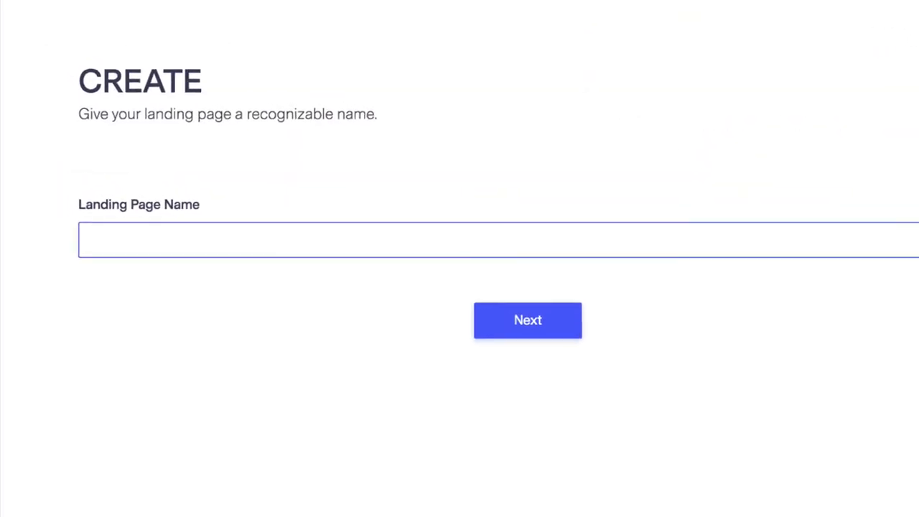
{"action": "type", "text": "DIY  With BME"}
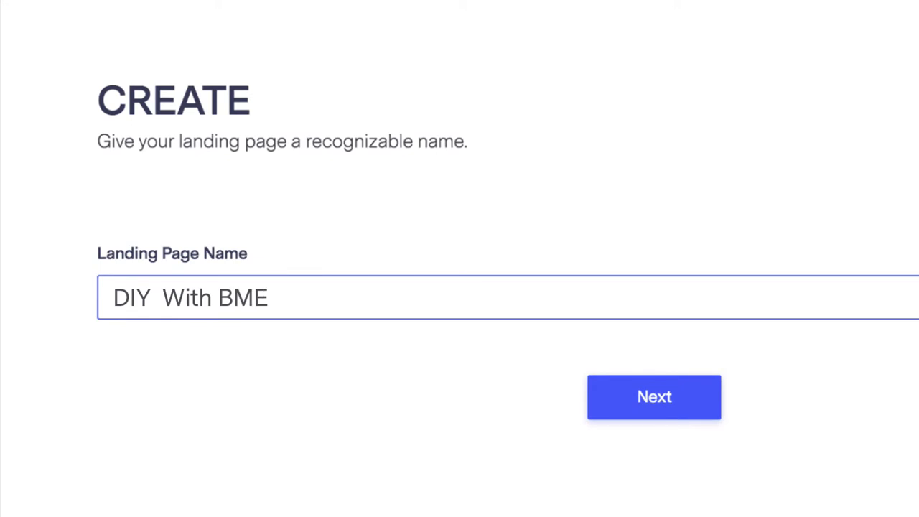
{"action": "left_click", "coordinate": [654, 397]}
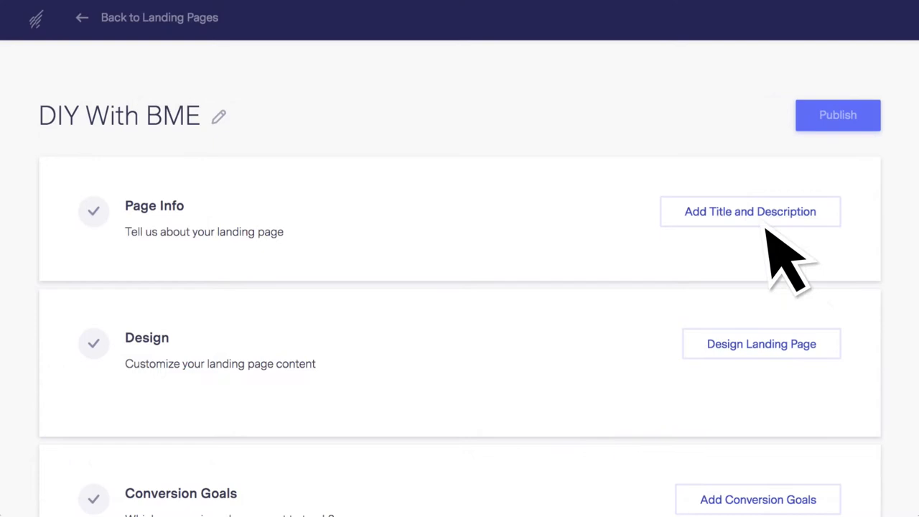
Enter the page title 'Choosing the right name for your landing pa...' and a description about landing pages.
{"action": "left_click", "coordinate": [750, 211]}
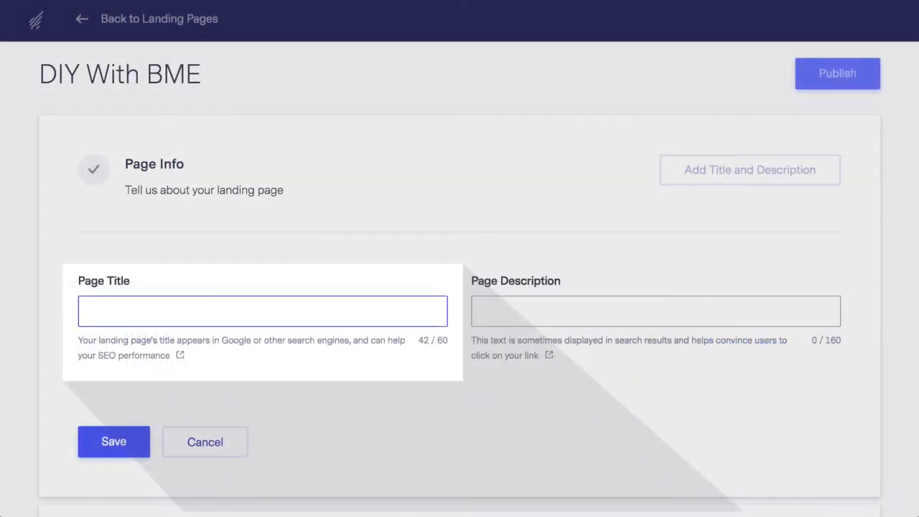
{"action": "left_click", "coordinate": [655, 311]}
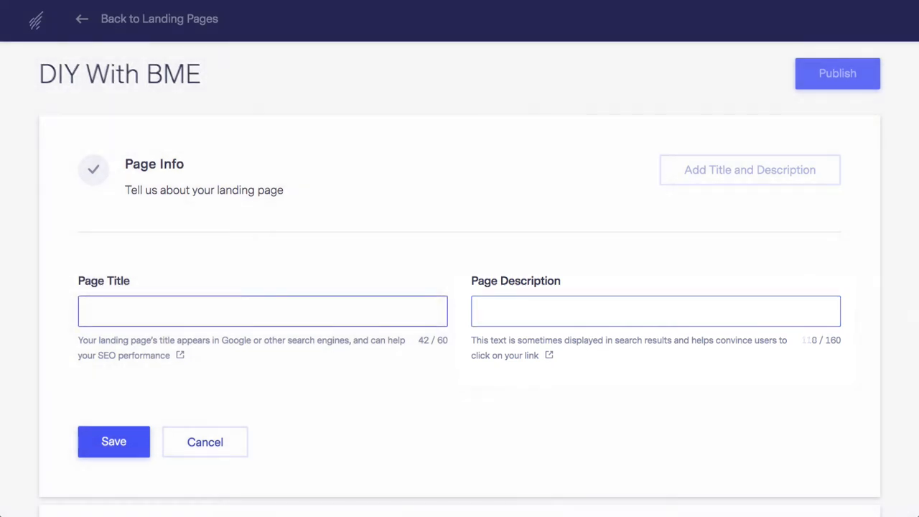
{"action": "type", "text": "Choosing the right name for your landing pa"}
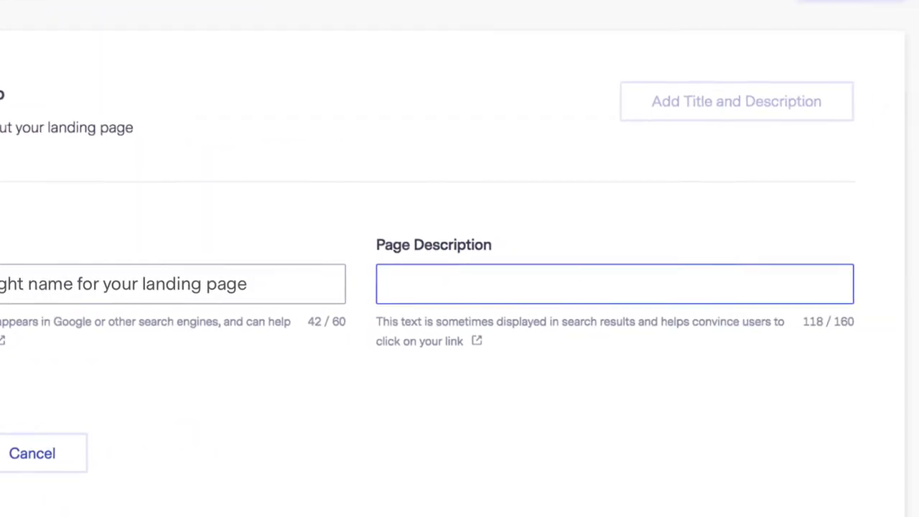
{"action": "type", "text": "about landing pages (as well as some information you may"}
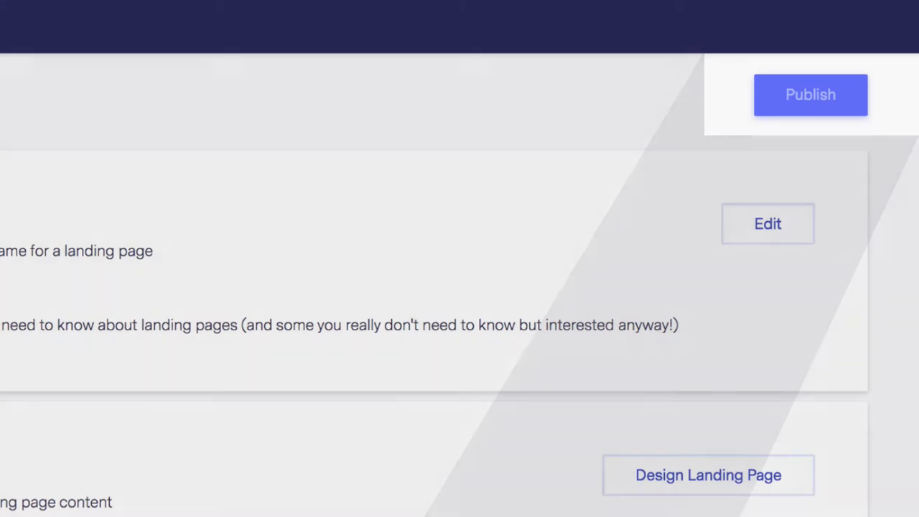
{"action": "scroll", "scroll_direction": "down", "scroll_amount": 3}
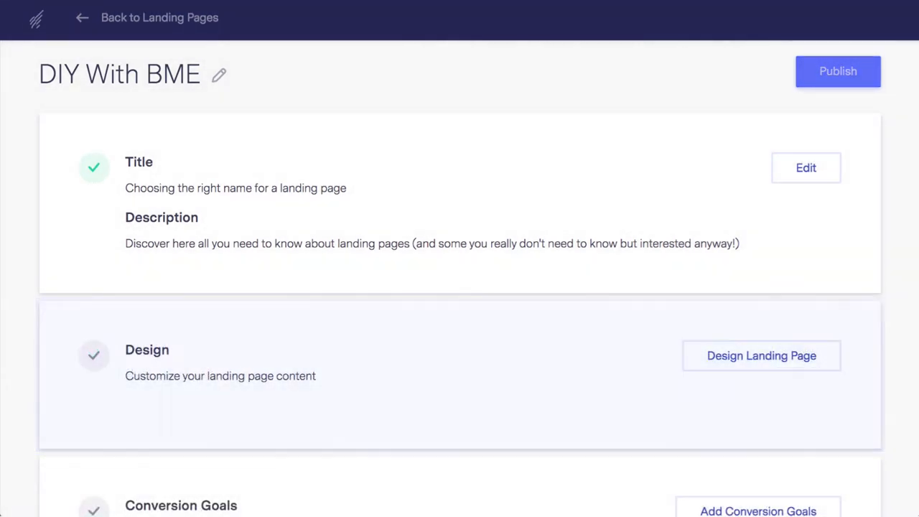
Browse the templates, preview the concert one, then apply the red-header mountain template.
{"action": "left_click", "coordinate": [761, 356]}
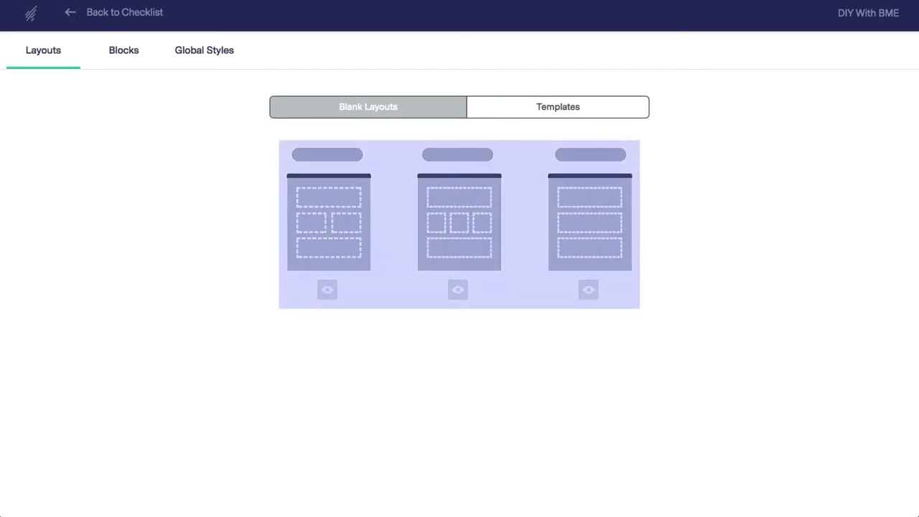
{"action": "left_click", "coordinate": [558, 106]}
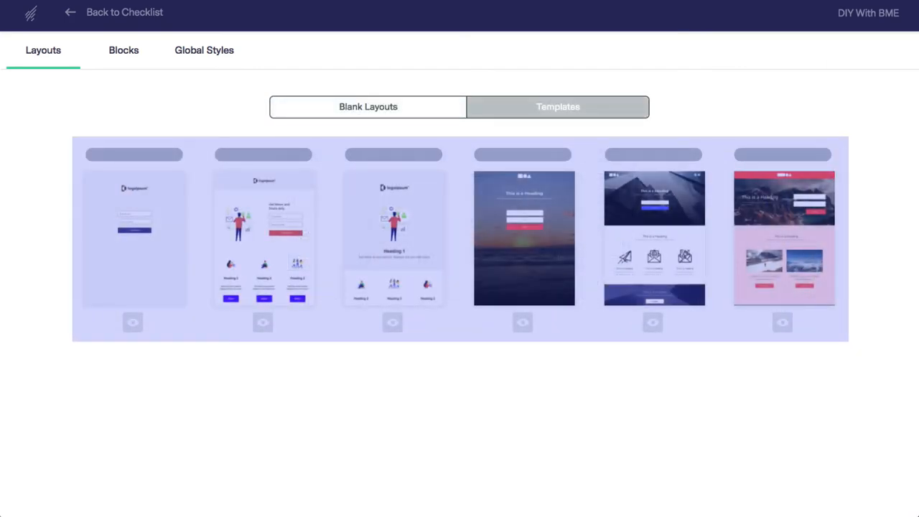
{"action": "left_click", "coordinate": [124, 49]}
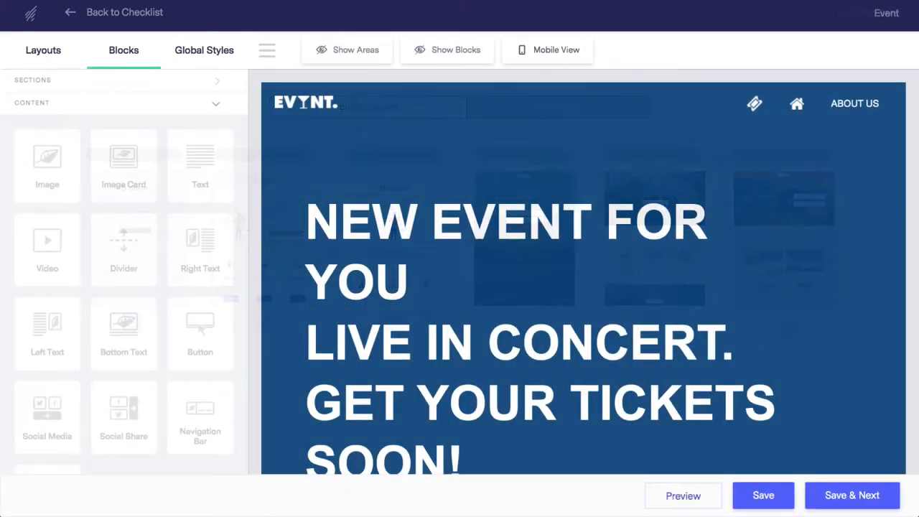
{"action": "left_click", "coordinate": [548, 49]}
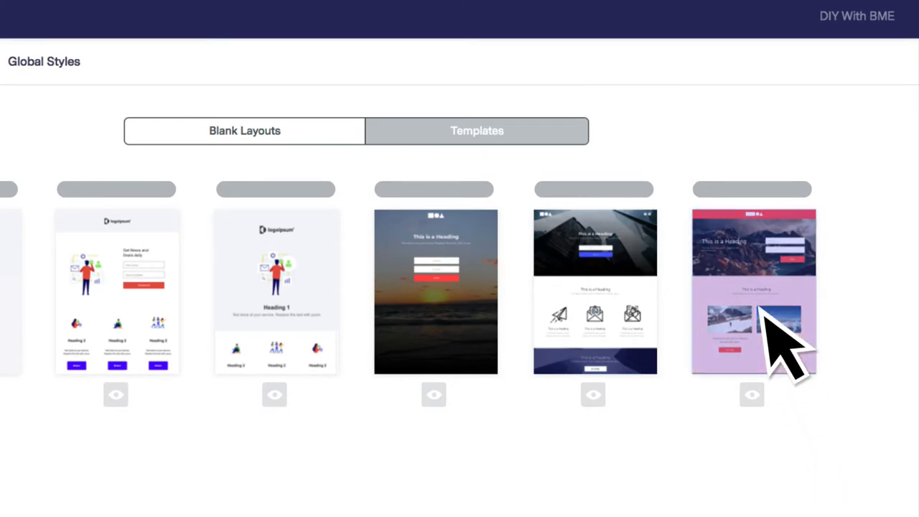
{"action": "left_click", "coordinate": [753, 292]}
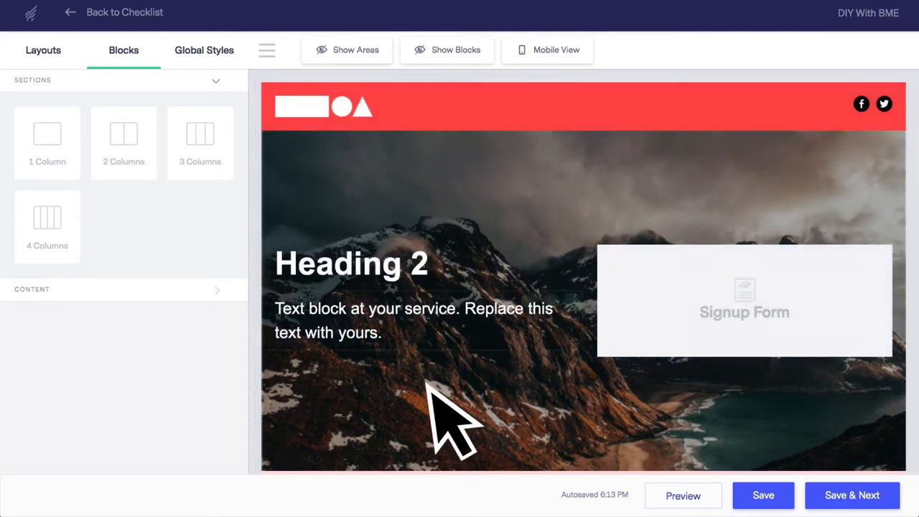
{"action": "left_click", "coordinate": [414, 319]}
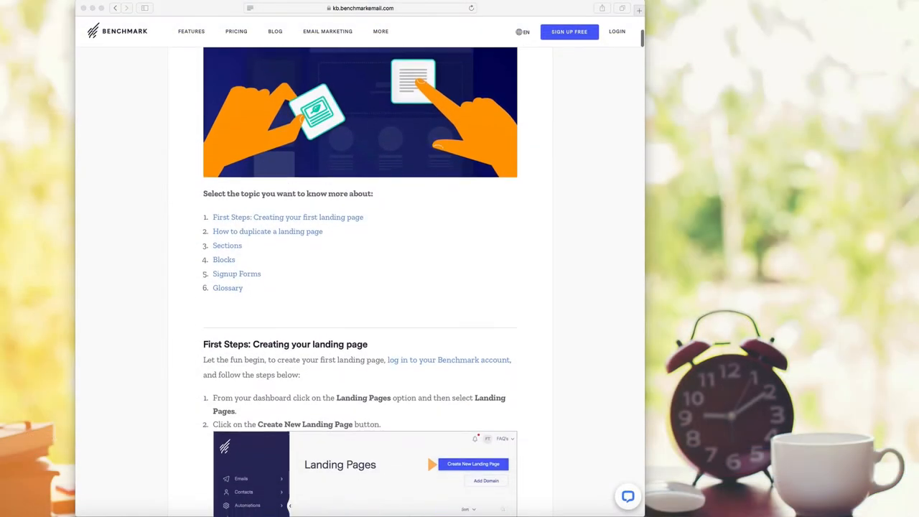
{"action": "scroll", "scroll_direction": "down", "scroll_amount": 3}
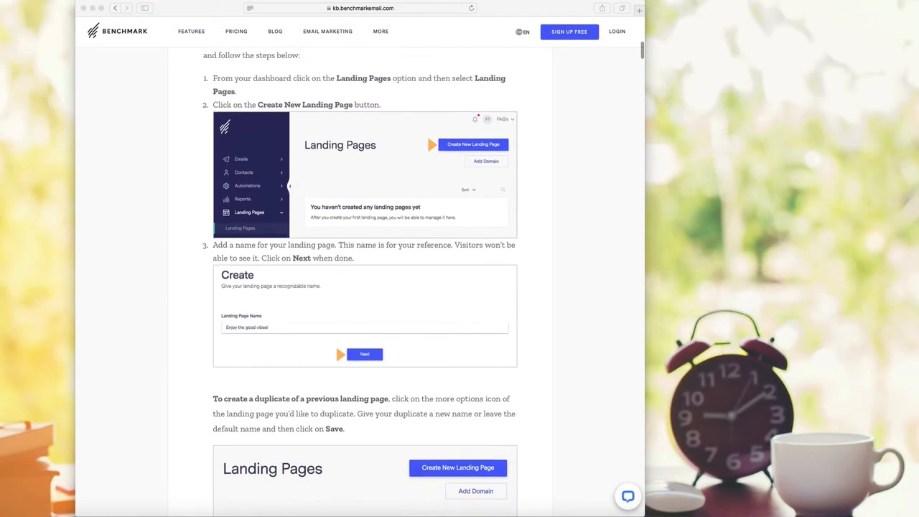
{"action": "scroll", "scroll_direction": "down", "scroll_amount": 3}
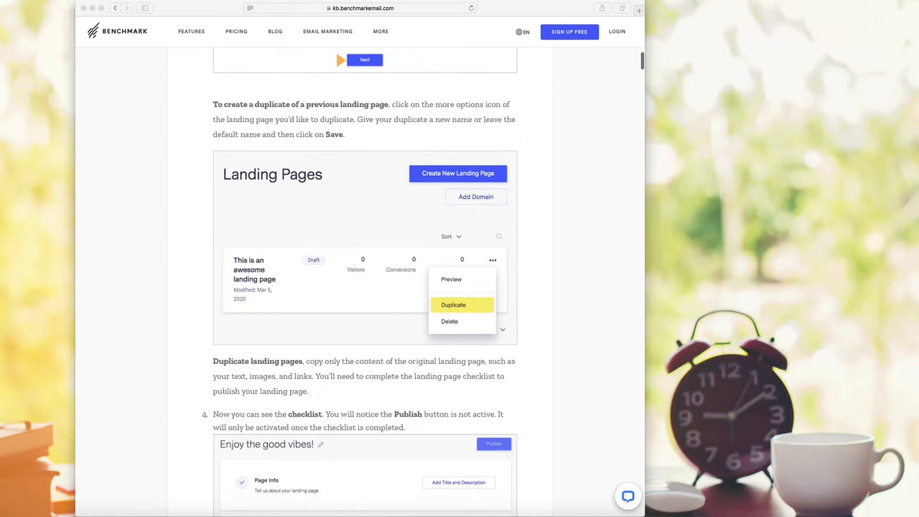
{"action": "scroll", "scroll_direction": "down", "scroll_amount": 3}
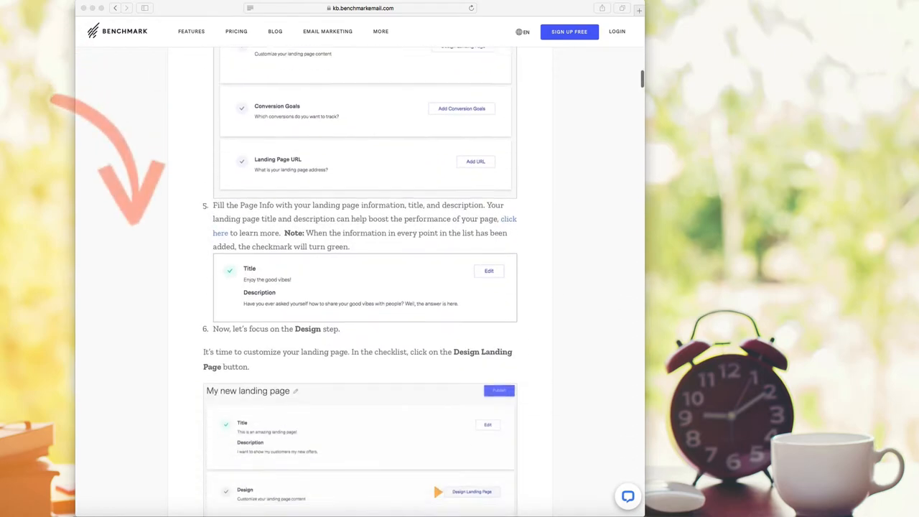
{"action": "scroll", "scroll_direction": "down", "scroll_amount": 3}
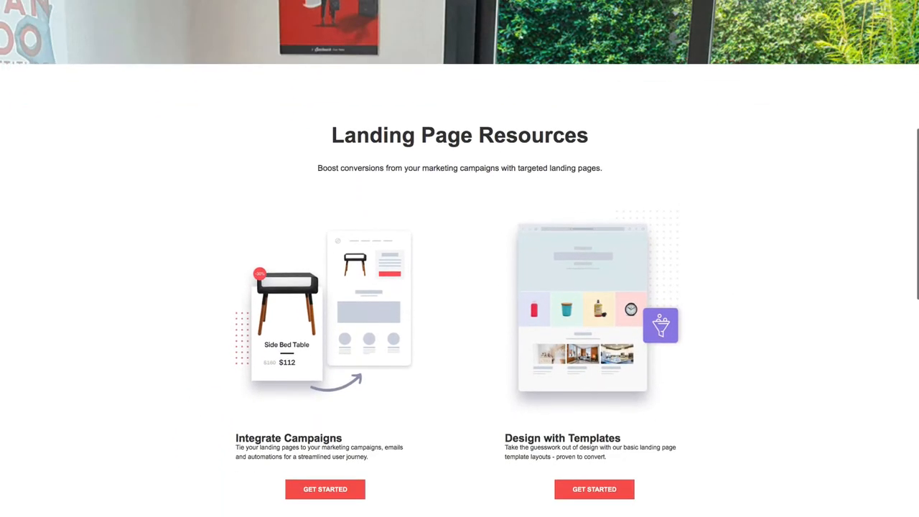
{"action": "scroll", "scroll_direction": "down", "scroll_amount": 3}
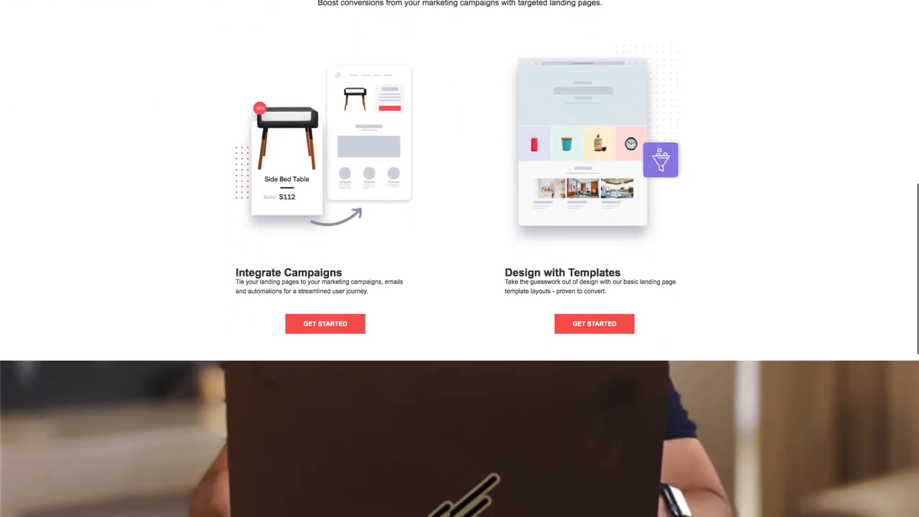
{"action": "scroll", "scroll_direction": "down", "scroll_amount": 3}
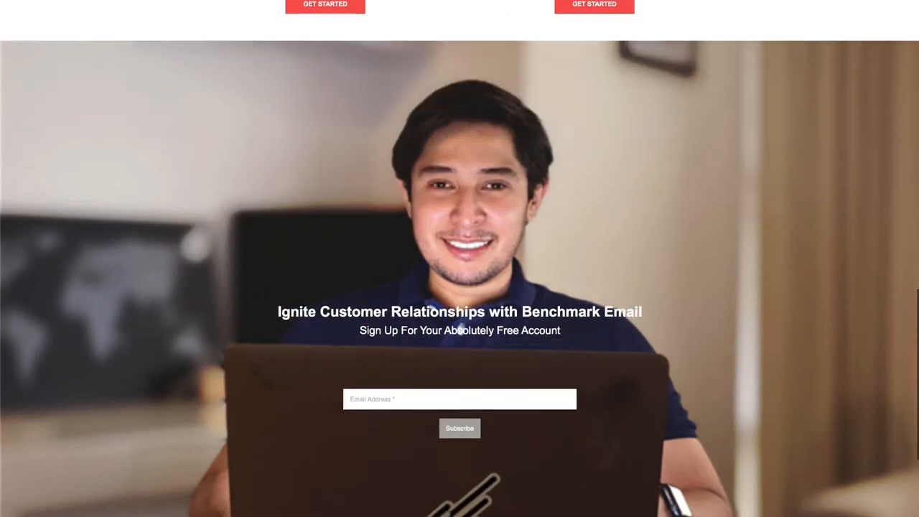
{"action": "scroll", "scroll_direction": "down", "scroll_amount": 3}
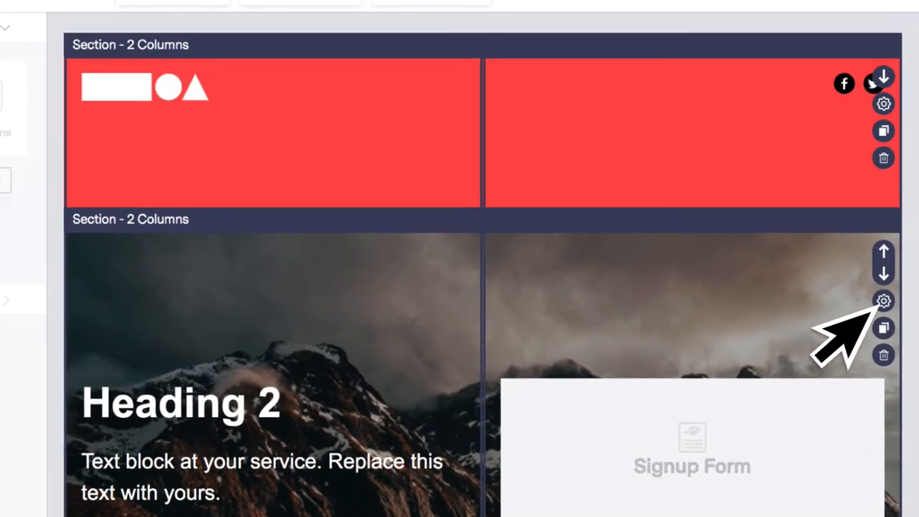
Replace the section's mountain background with HomeOffice.jpg and set it to display as Parallax.
{"action": "left_click", "coordinate": [883, 302]}
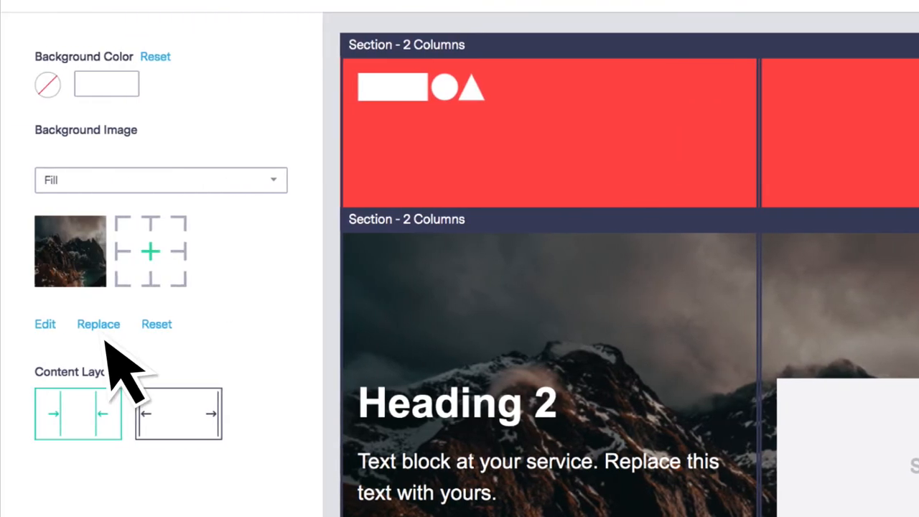
{"action": "left_click", "coordinate": [98, 325]}
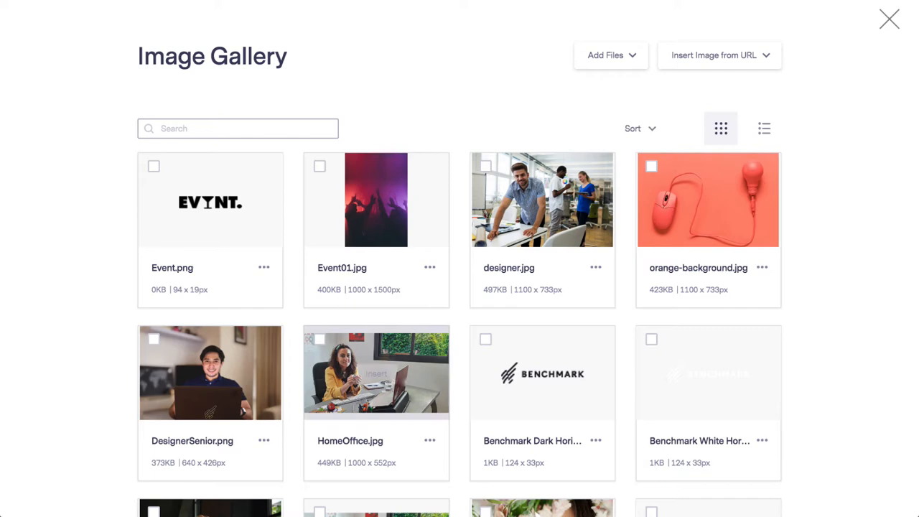
{"action": "mouse_move", "coordinate": [376, 388]}
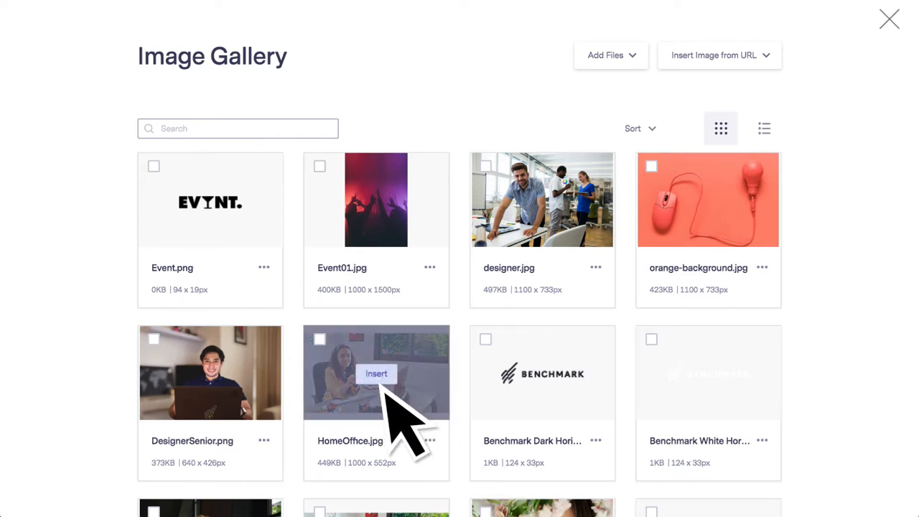
{"action": "left_click", "coordinate": [376, 373]}
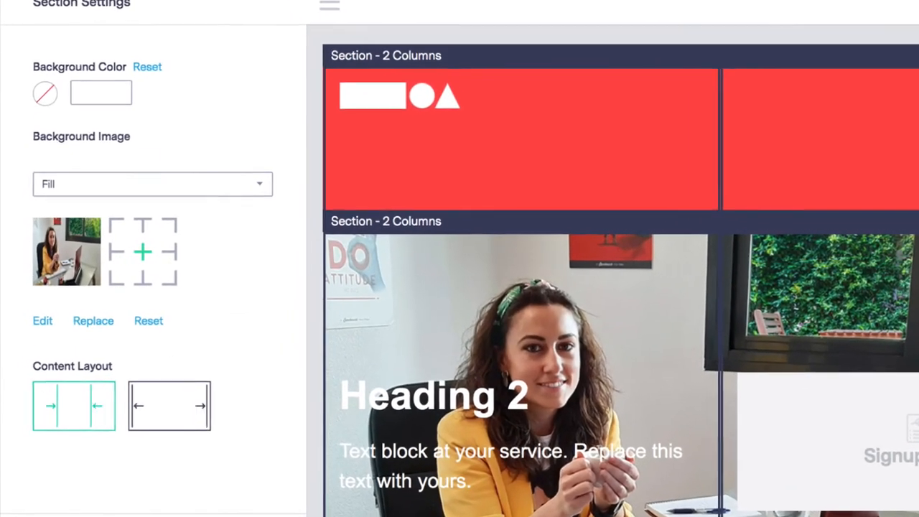
{"action": "left_click", "coordinate": [152, 184]}
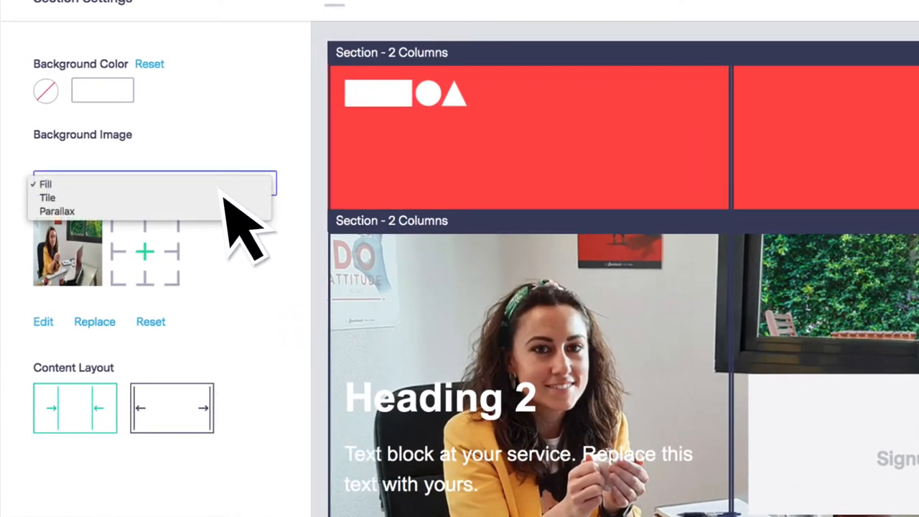
{"action": "left_click", "coordinate": [57, 211]}
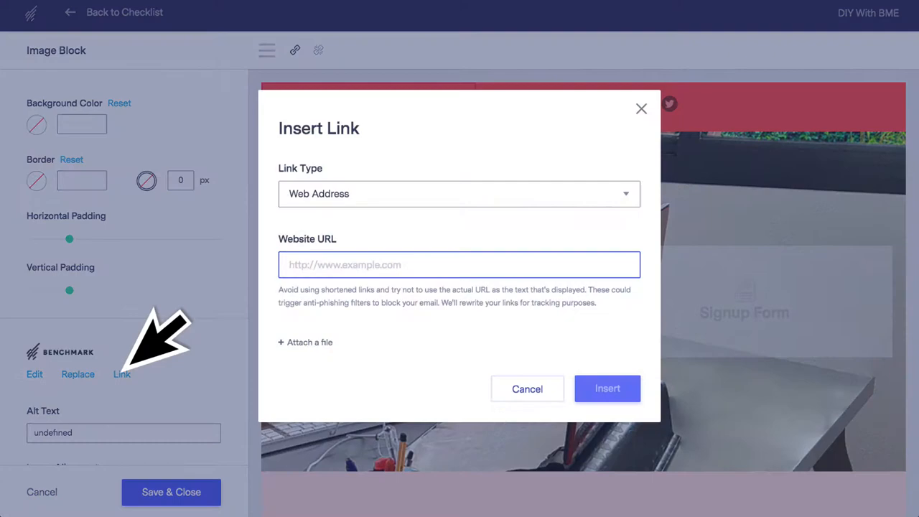
Confirm the logo's web link and start editing the placeholder heading and body text.
{"action": "left_click", "coordinate": [528, 388]}
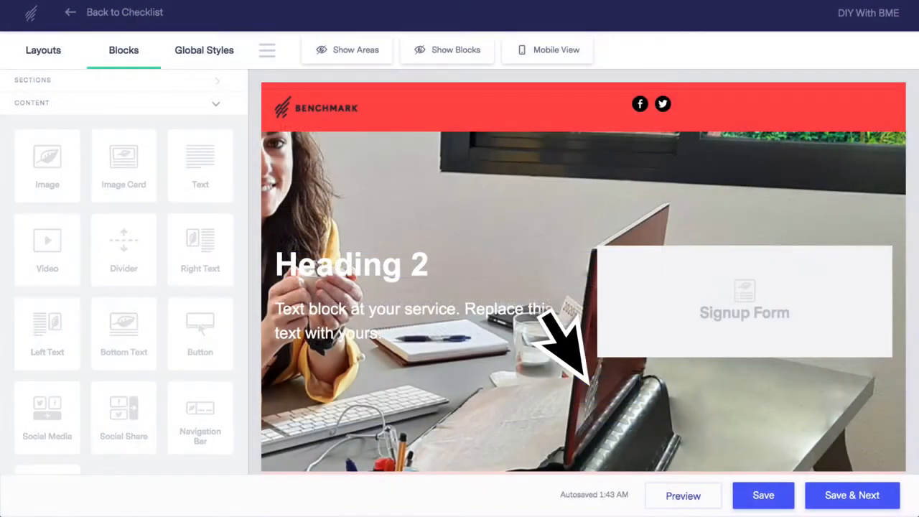
{"action": "left_click", "coordinate": [357, 49]}
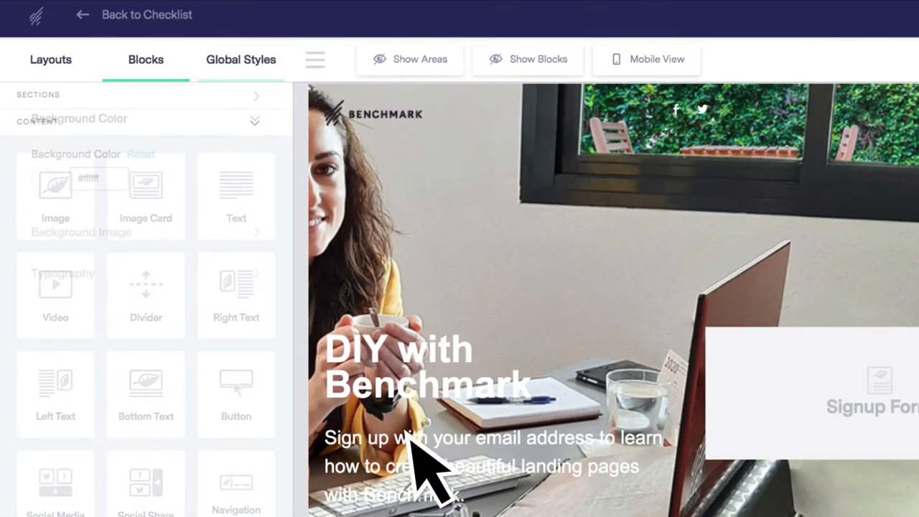
Show the global typography settings and choose a body-text font instead of Arial.
{"action": "left_click", "coordinate": [242, 60]}
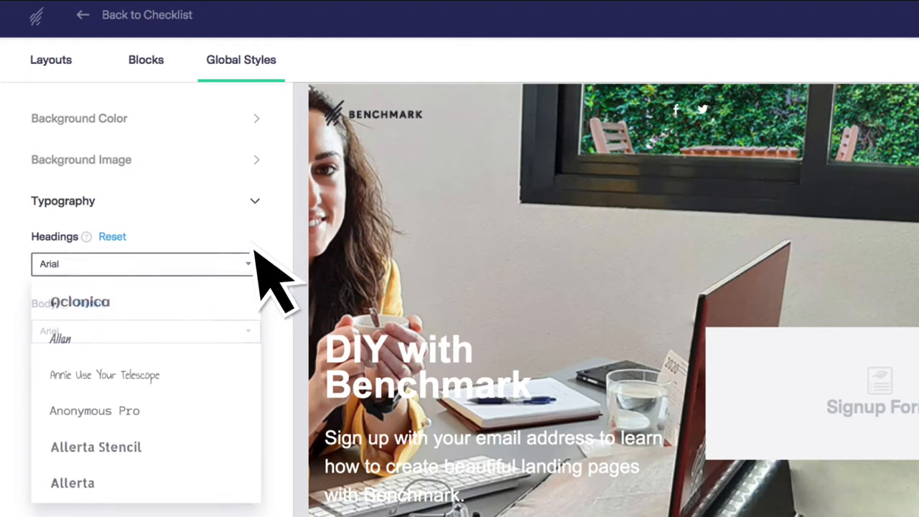
{"action": "left_click", "coordinate": [146, 331]}
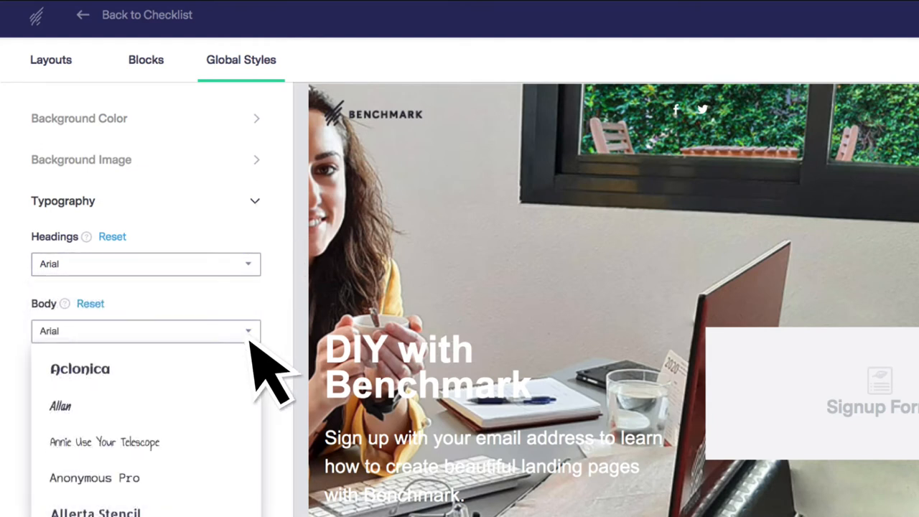
{"action": "mouse_move", "coordinate": [258, 359]}
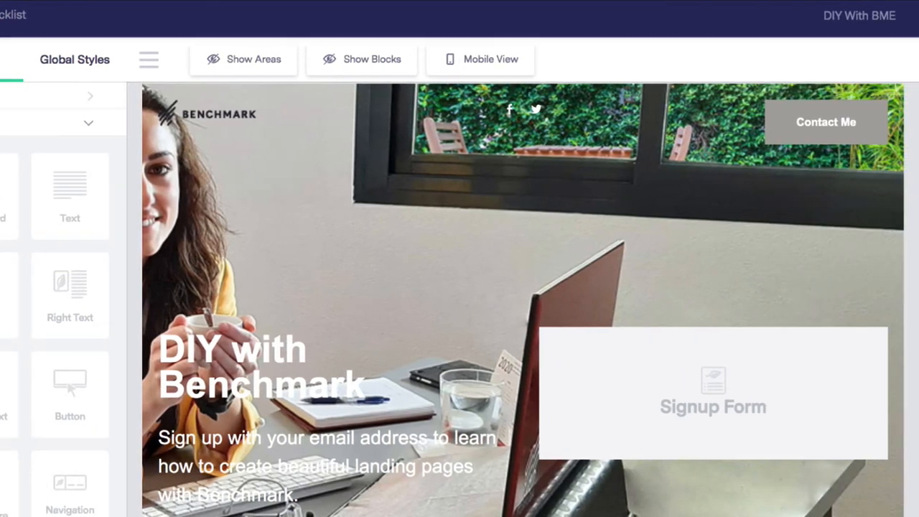
Embed the 'Subscribe to our blog' form in the signup block and open its design editor.
{"action": "left_click", "coordinate": [712, 394]}
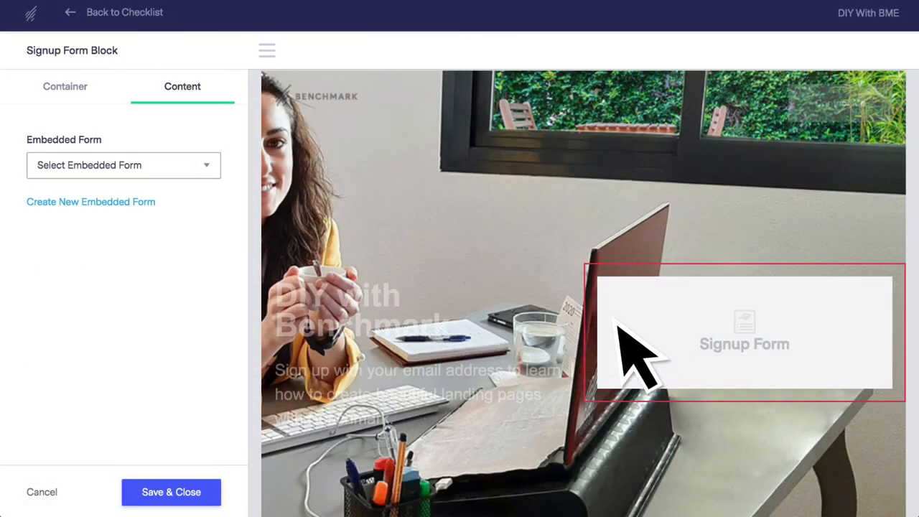
{"action": "left_click", "coordinate": [123, 166]}
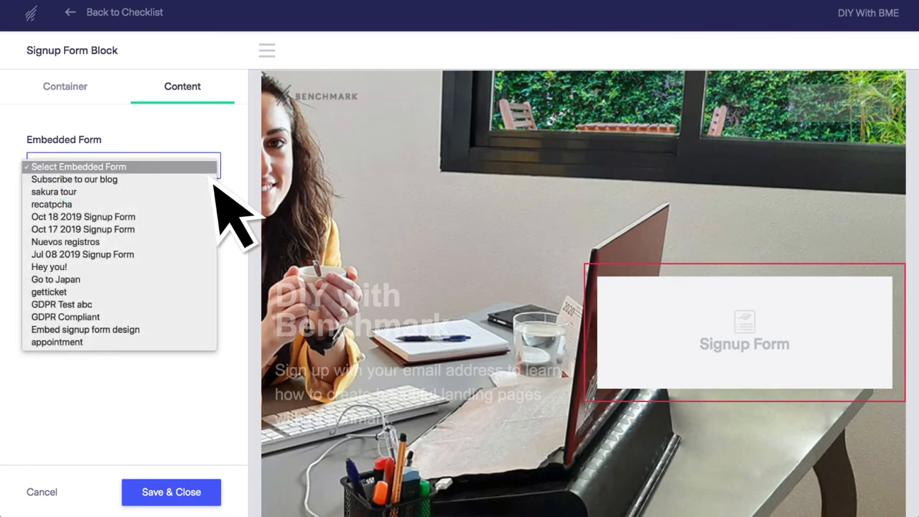
{"action": "left_click", "coordinate": [74, 178]}
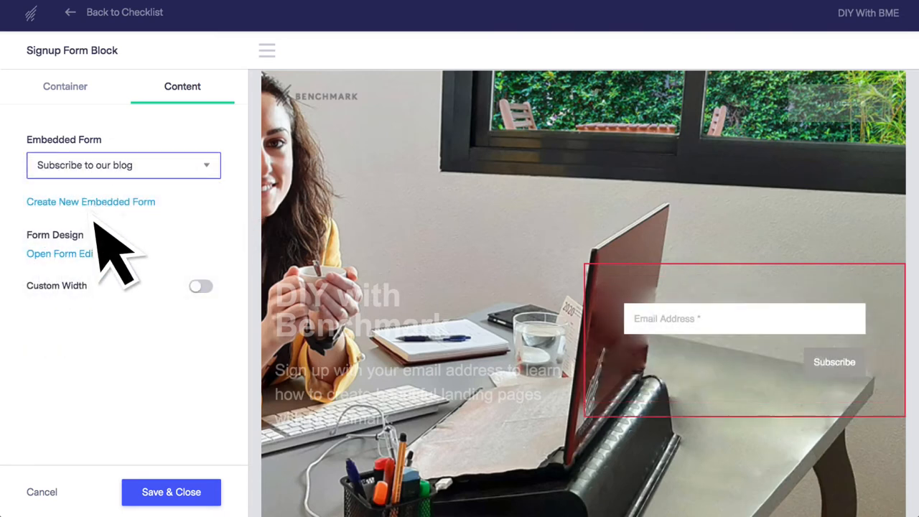
{"action": "left_click", "coordinate": [59, 252]}
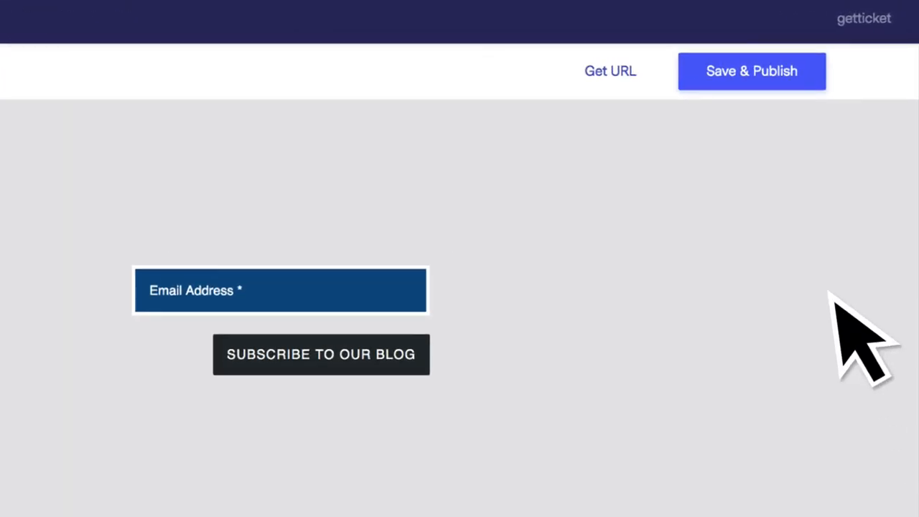
Save and publish the edited signup form, confirming the changes go live.
{"action": "left_click", "coordinate": [751, 71]}
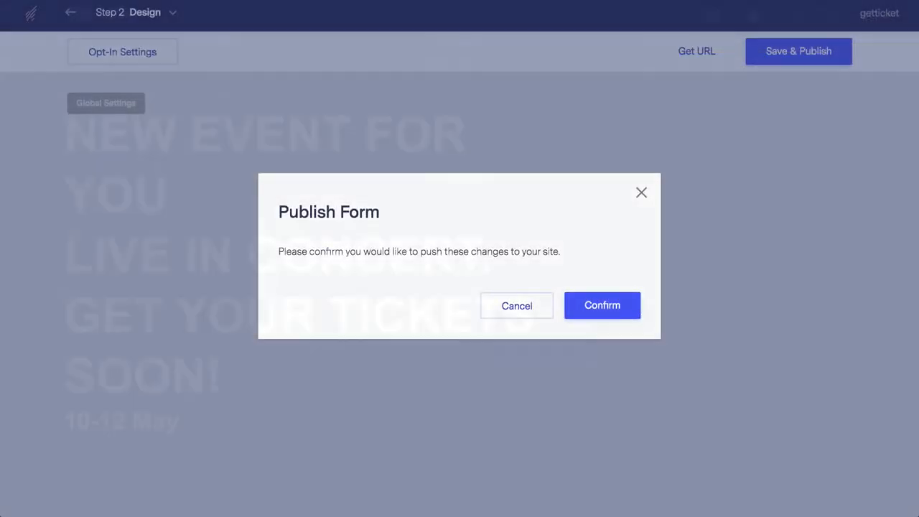
{"action": "left_click", "coordinate": [602, 304]}
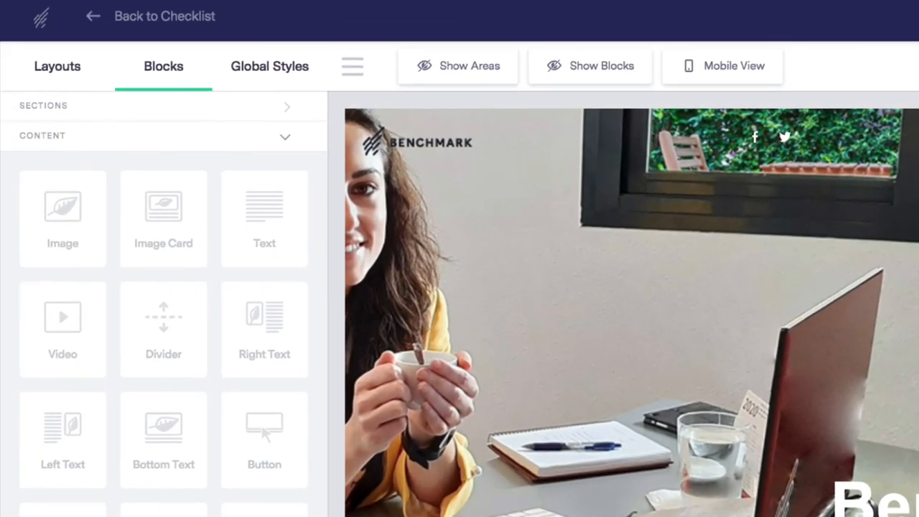
Start adding a custom landing-page domain with subdomain 'help' and domain 'bme-lp.com'.
{"action": "left_click", "coordinate": [92, 16]}
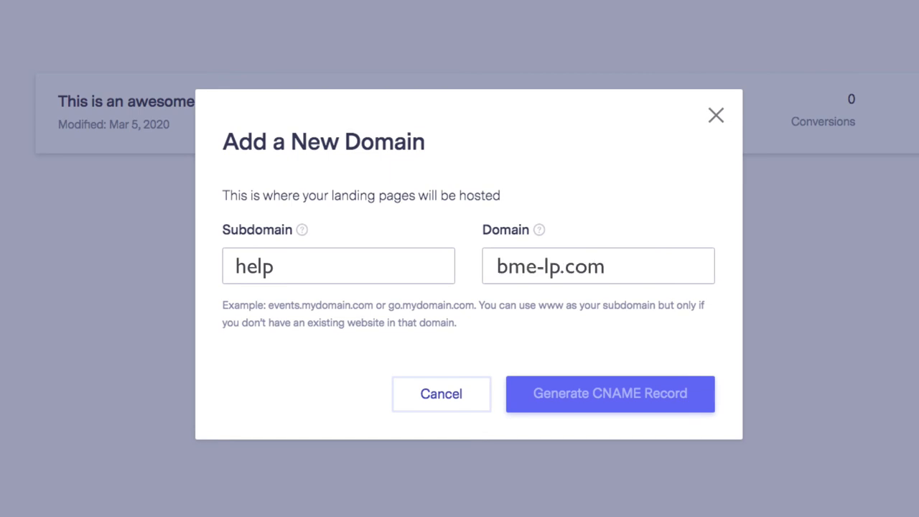
Generate the CNAME record, verify help.bme-lp.com, then publish the DIY with BME landing page.
{"action": "left_click", "coordinate": [609, 393]}
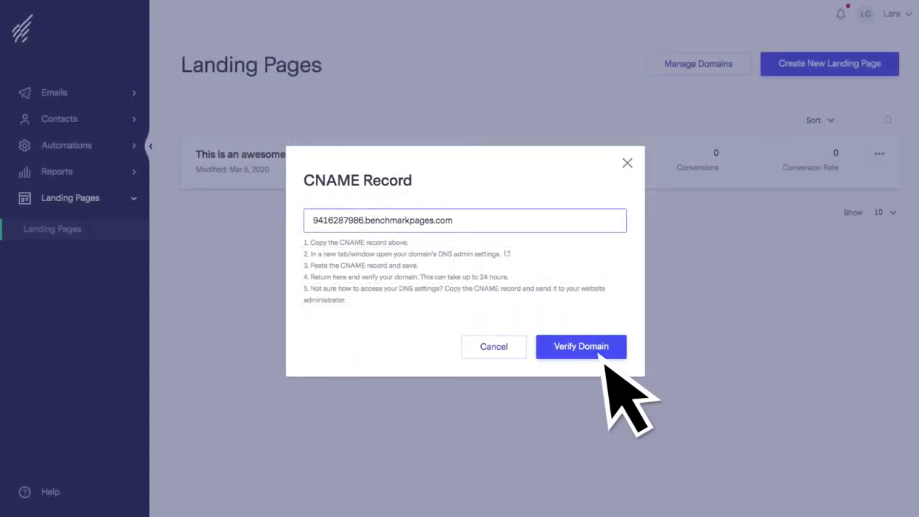
{"action": "left_click", "coordinate": [580, 346]}
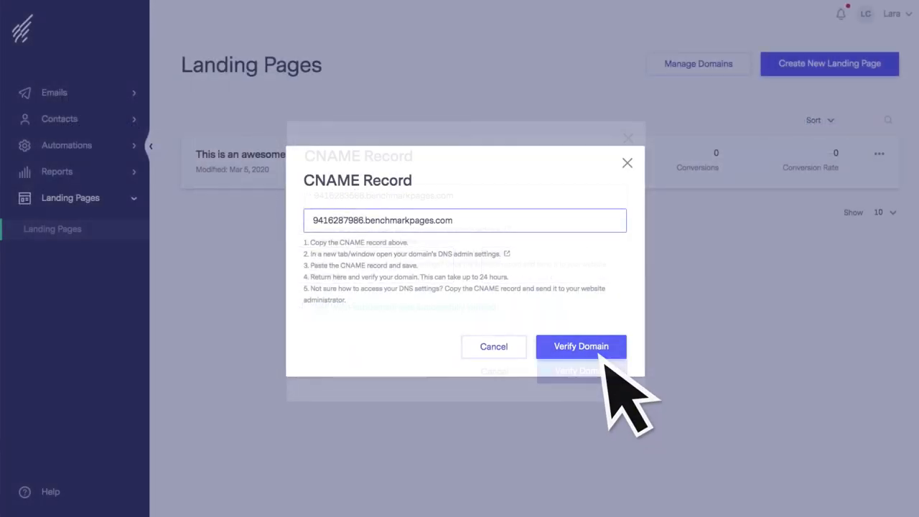
{"action": "left_click", "coordinate": [581, 346]}
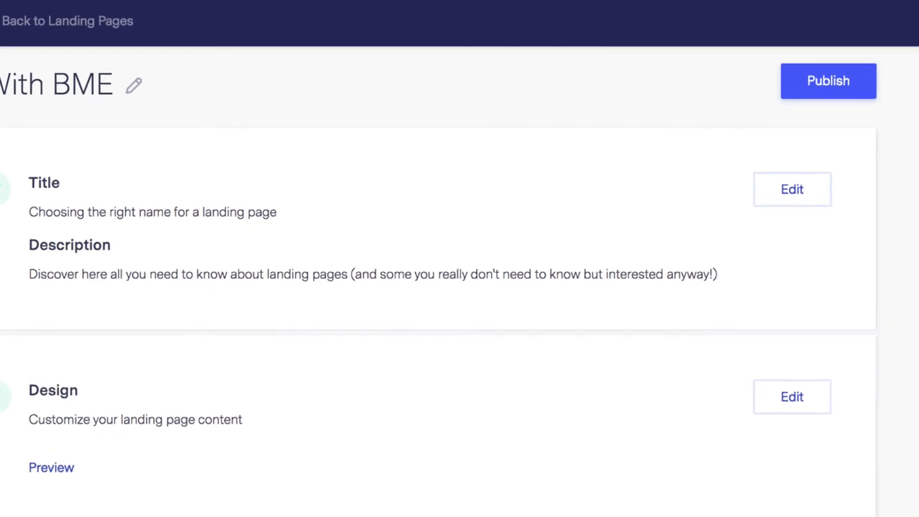
{"action": "left_click", "coordinate": [828, 81]}
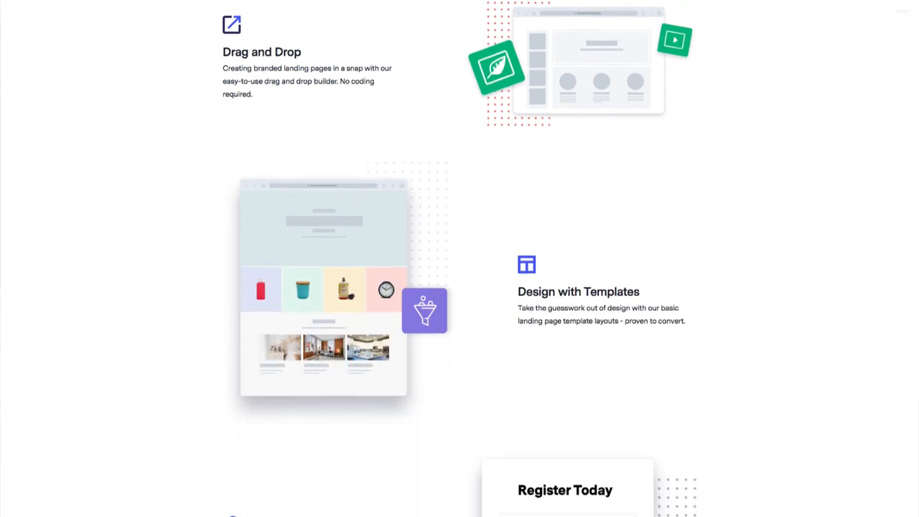
{"action": "scroll", "scroll_direction": "down", "scroll_amount": 3}
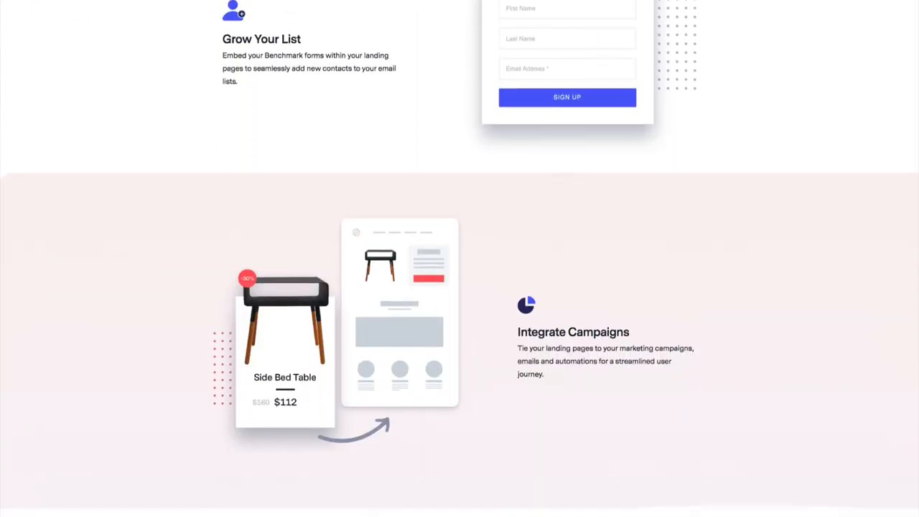
{"action": "scroll", "scroll_direction": "down", "scroll_amount": 3}
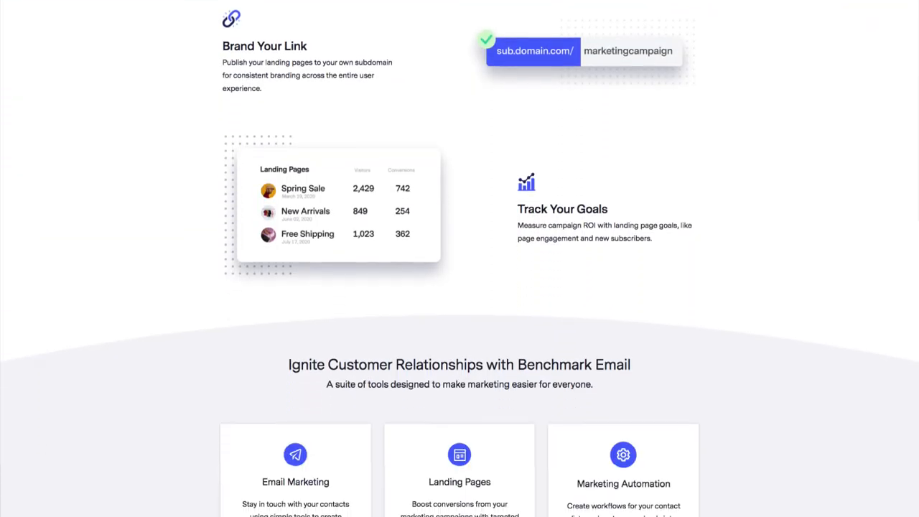
{"action": "scroll", "scroll_direction": "down", "scroll_amount": 3}
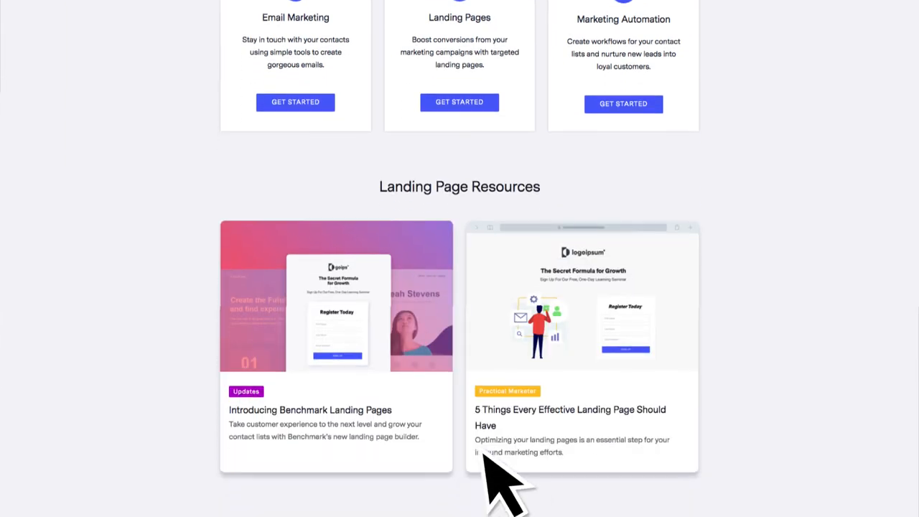